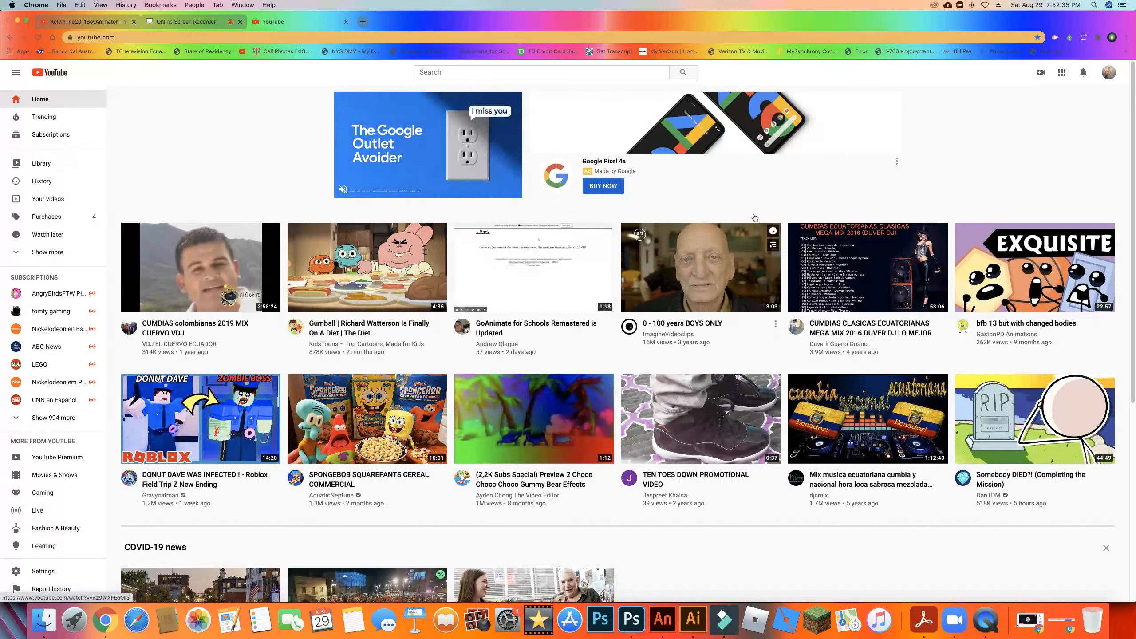
Step: Search YouTube for 'zox7655 roblox' by typing 'z' and picking the suggestion
type("z")
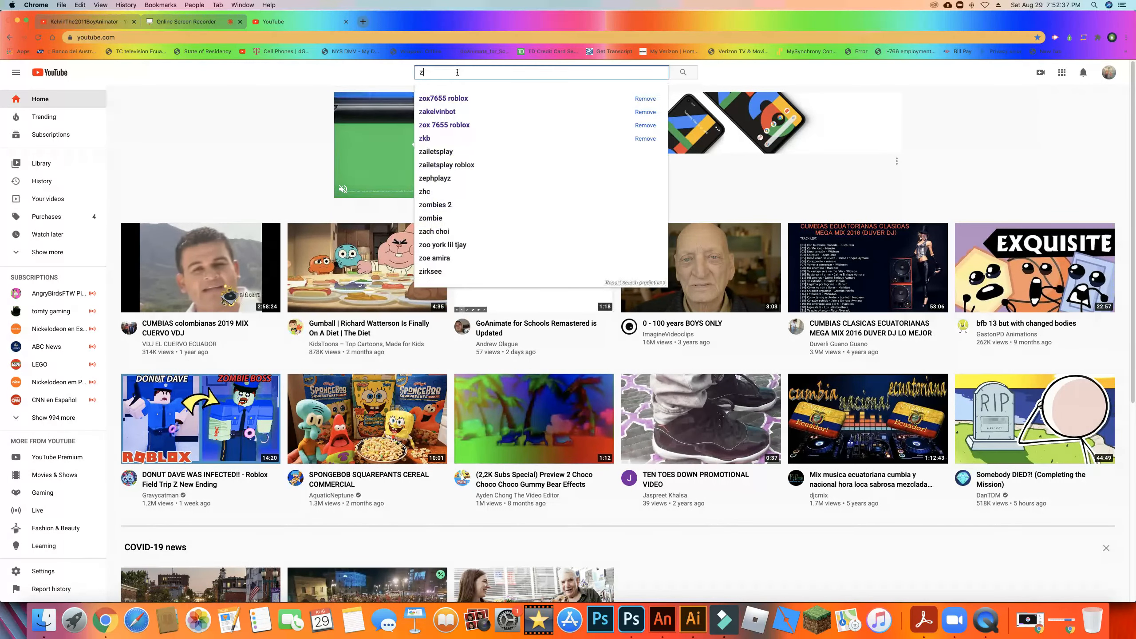
left_click(443, 97)
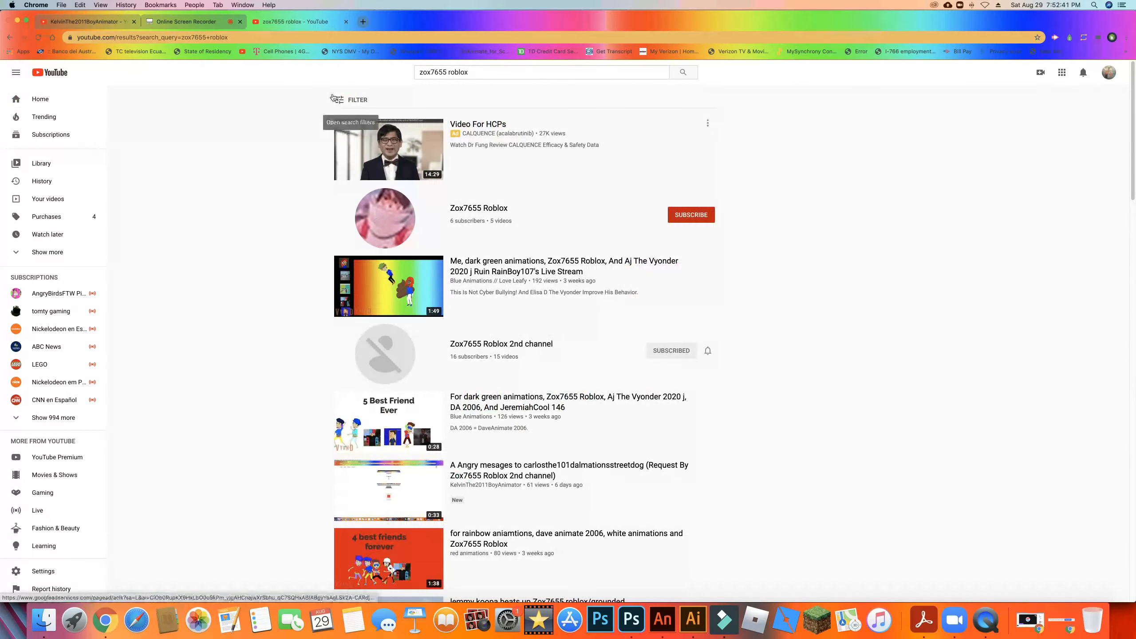
Step: Filter the 'zox7655 roblox' search results to show channels only
left_click(354, 99)
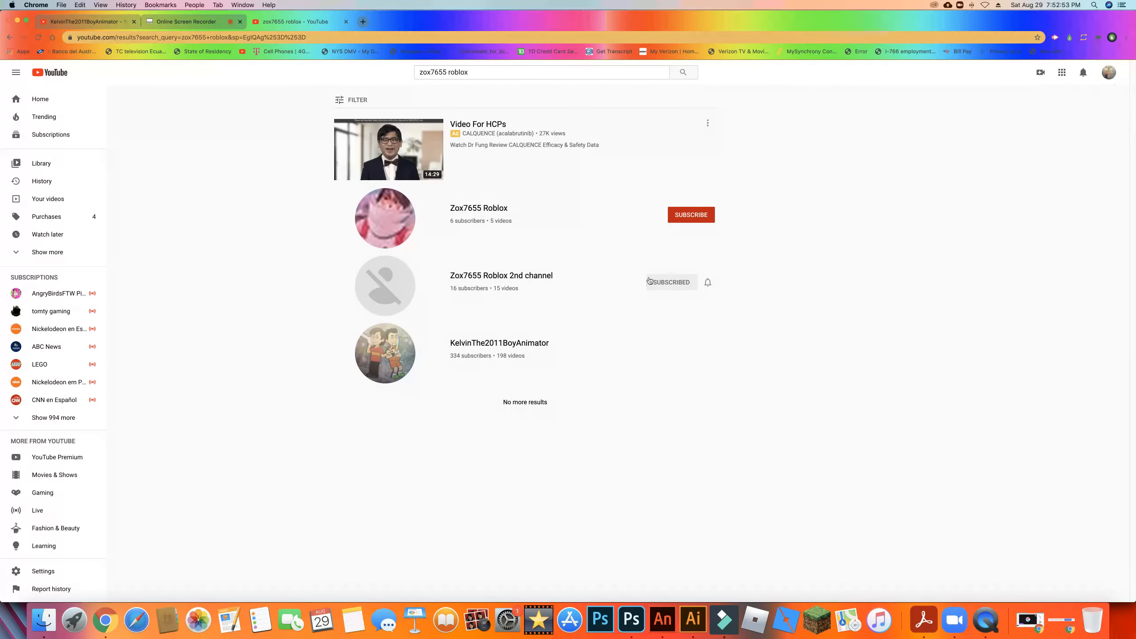
mouse_move(515, 284)
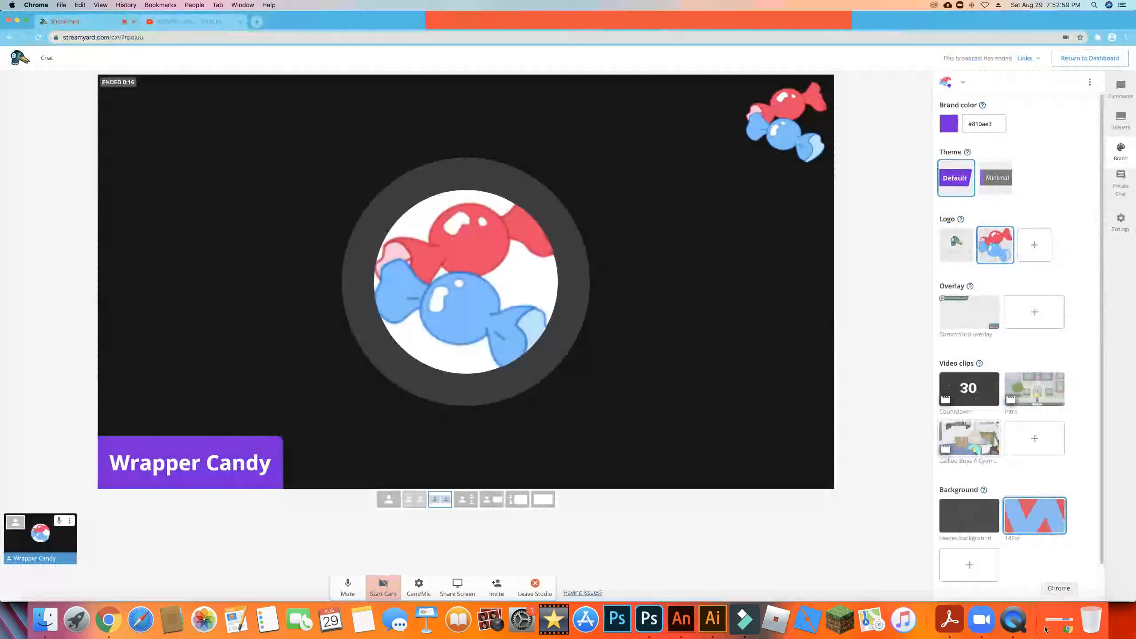
left_click(184, 22)
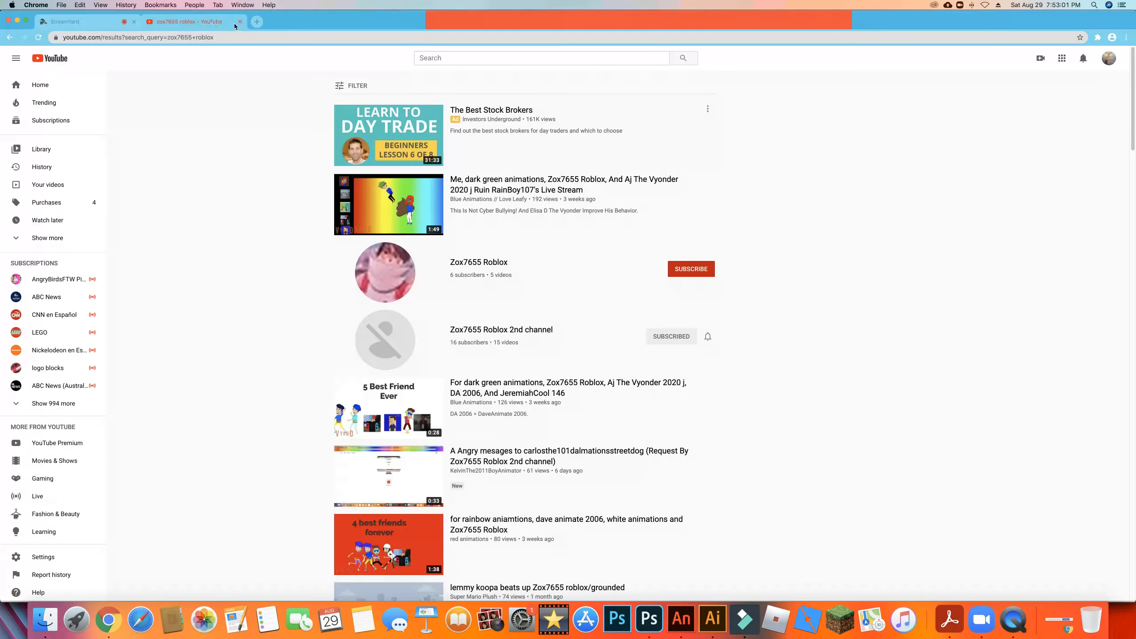
left_click(80, 21)
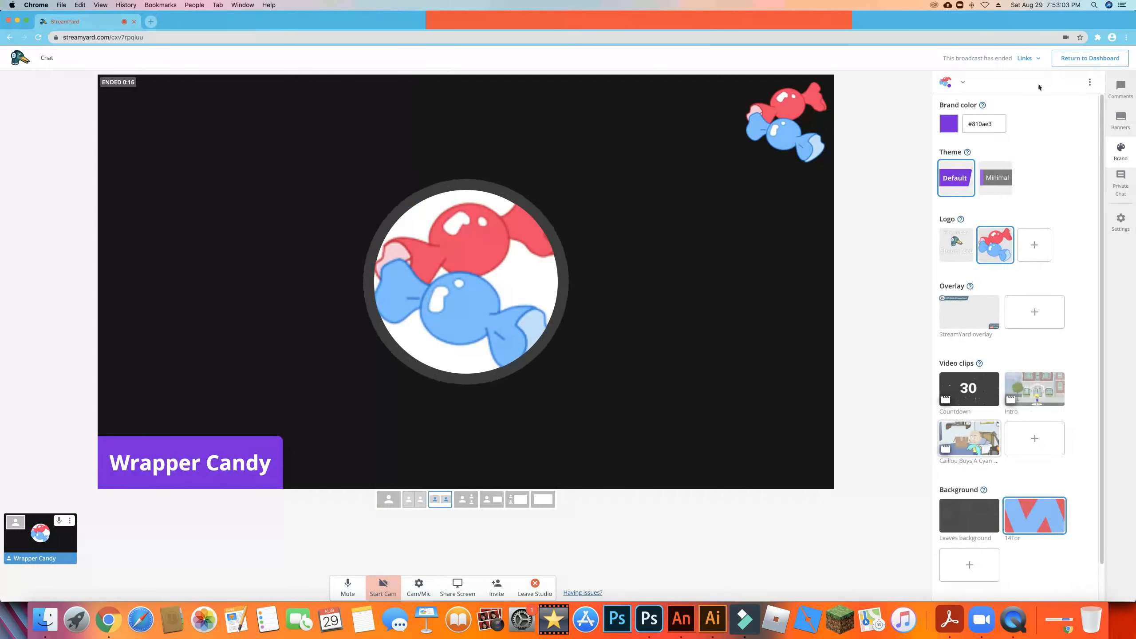
left_click(1096, 37)
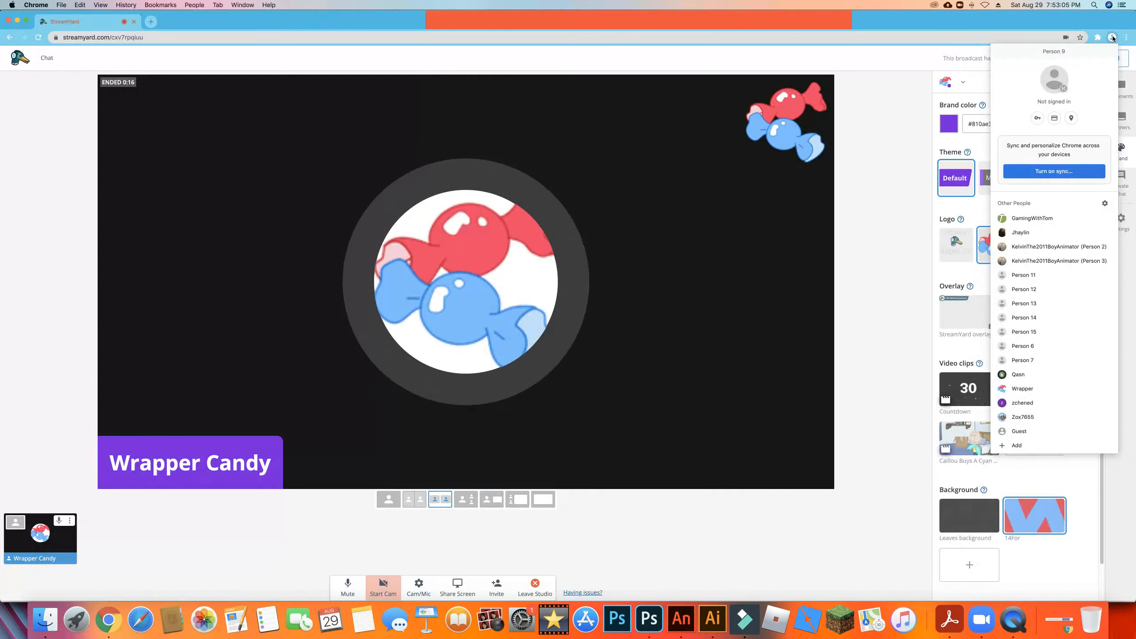
left_click(1097, 36)
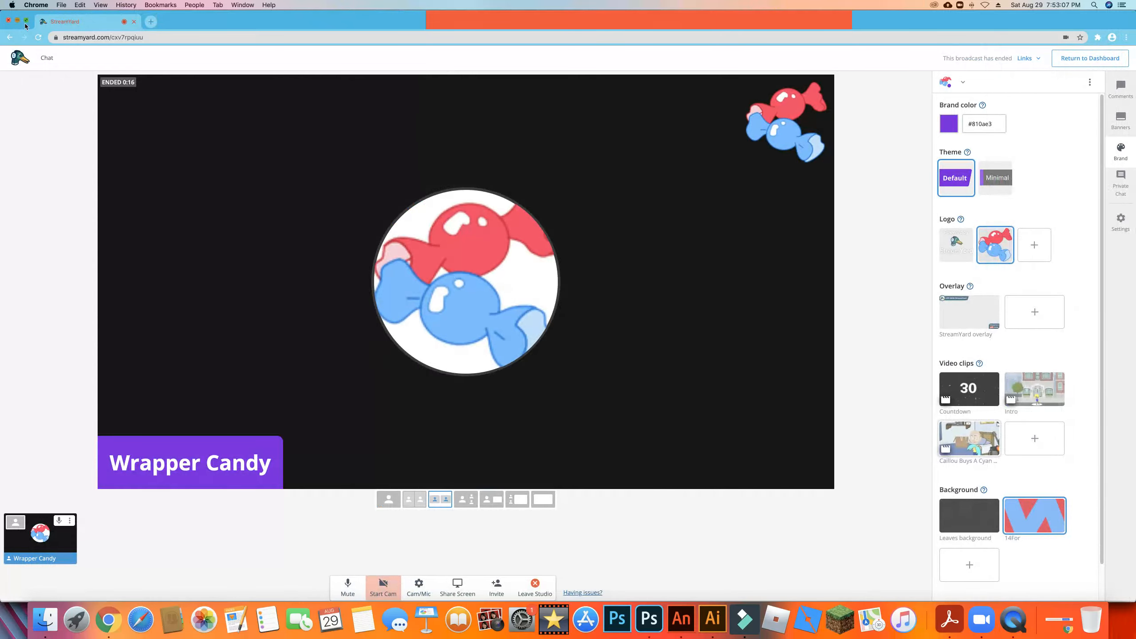